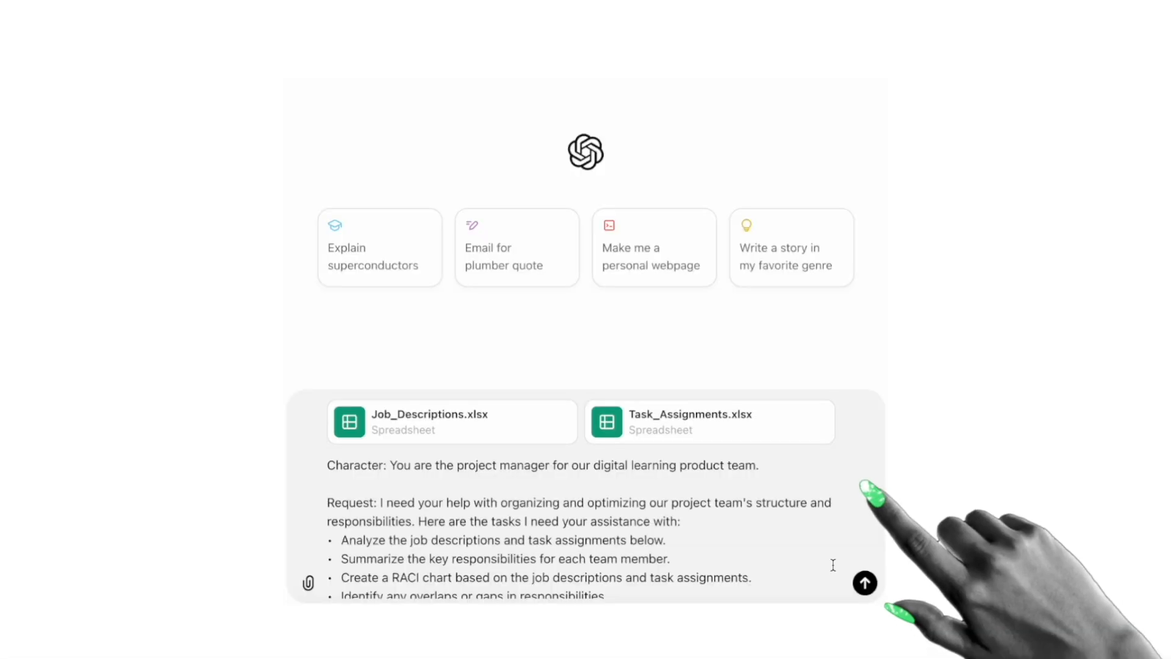
# Step: Send the project-manager prompt with Job_Descriptions.xlsx and Task_Assignments.xlsx attached for responsibility analysis
pyautogui.scroll(-3)
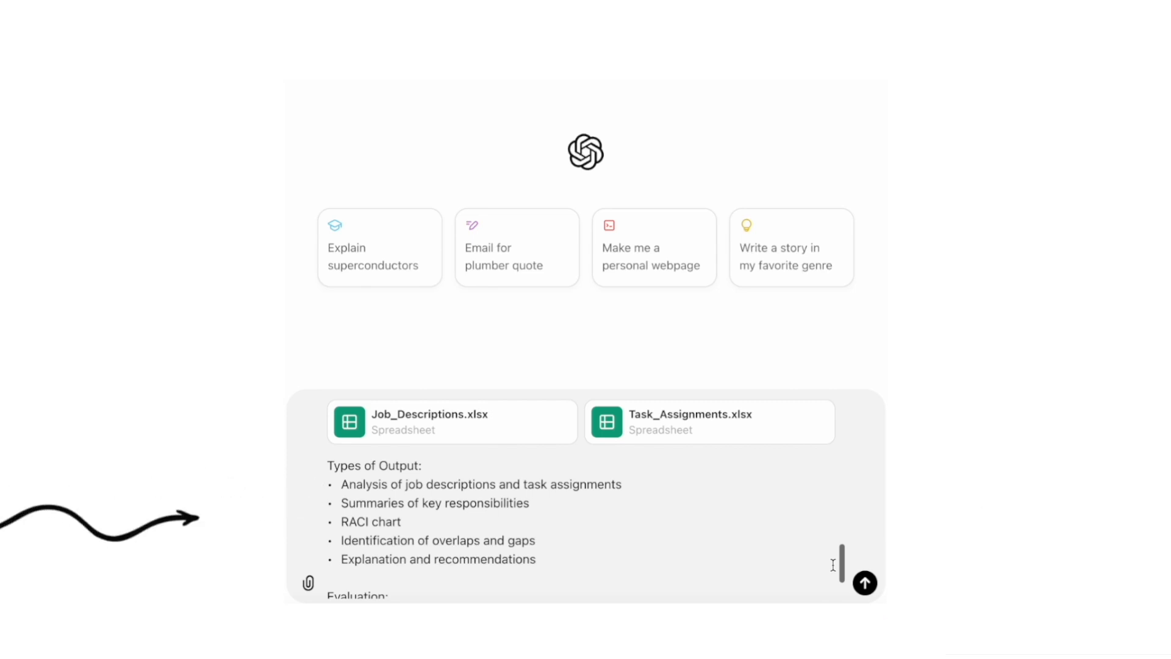
pyautogui.click(863, 583)
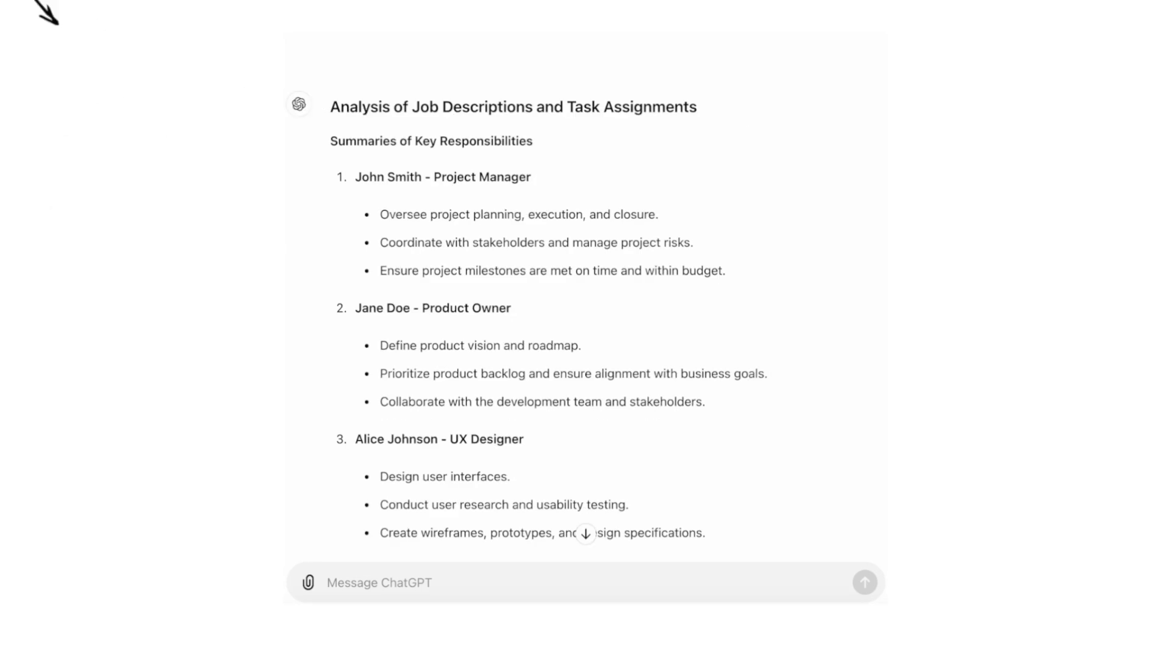
pyautogui.scroll(-3)
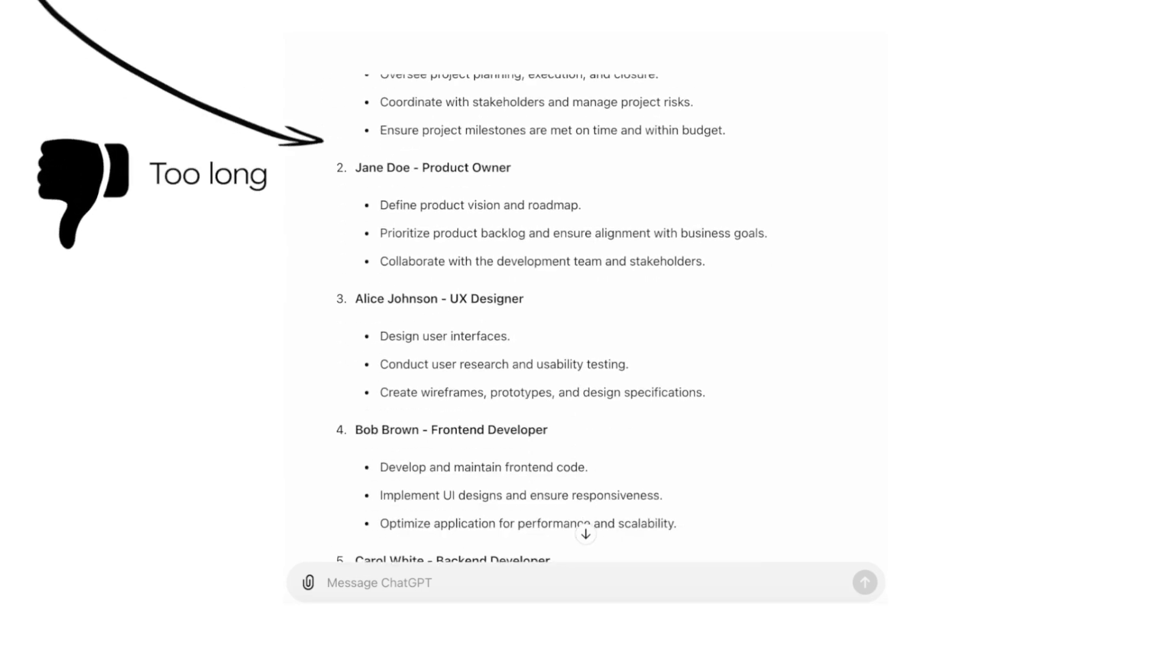
pyautogui.scroll(-3)
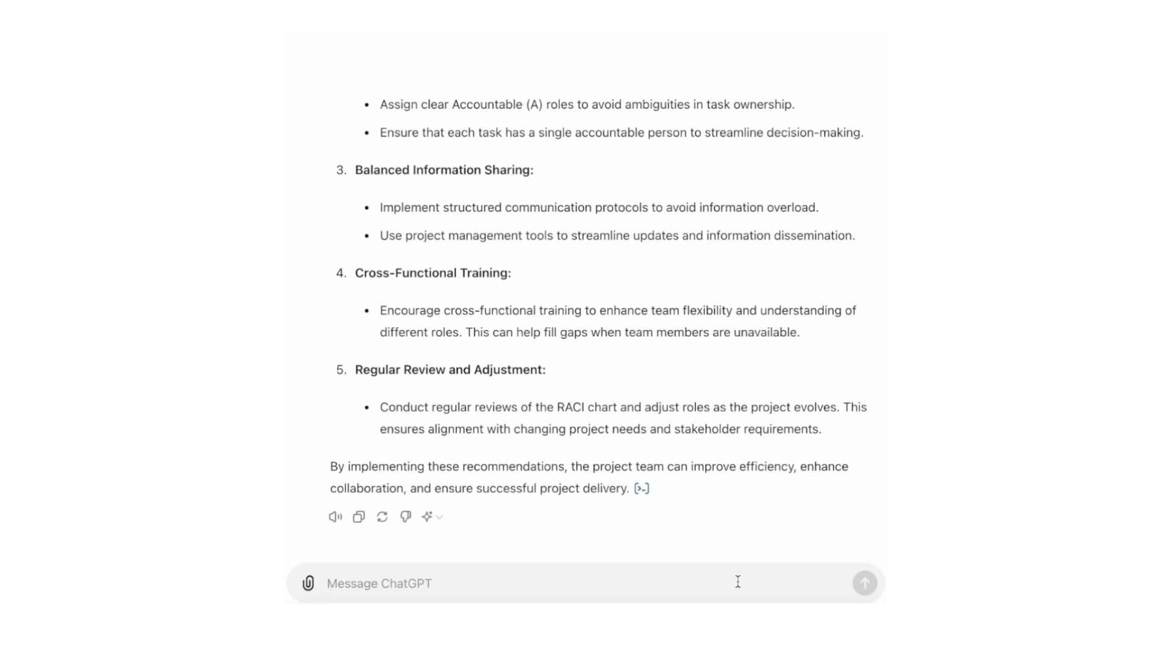
# Step: Send a request to align team members with job duties, attaching Example_Aligned Team Duties.xlsx as format reference
pyautogui.write('Request: Analyze the job and team sprea')
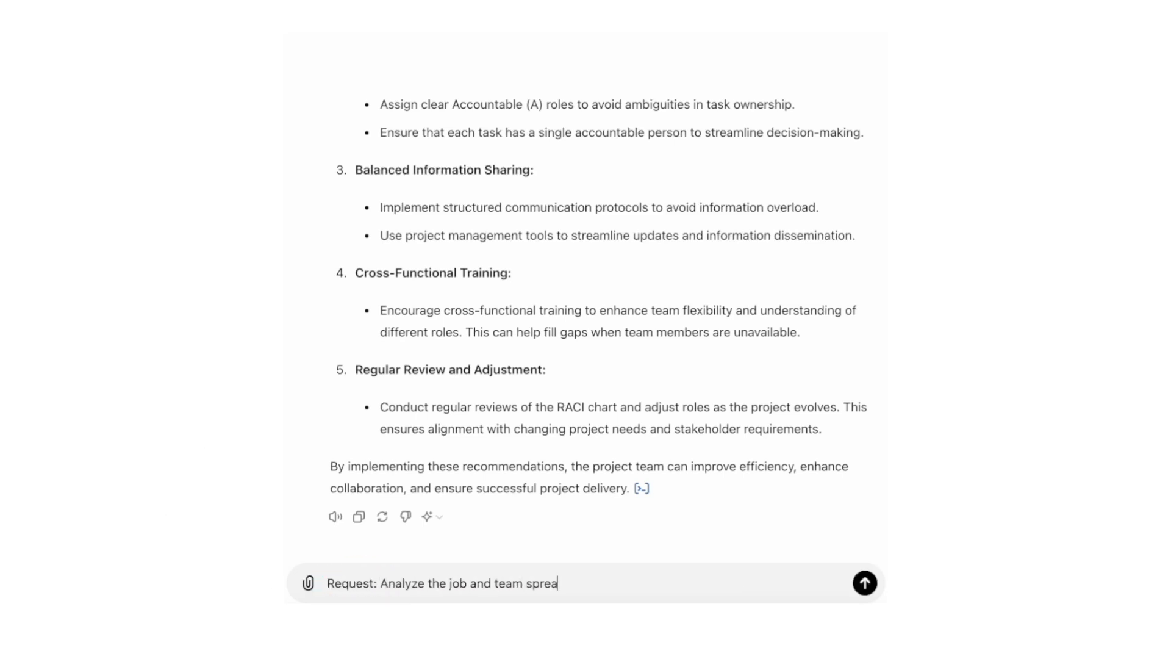
pyautogui.write('dsheets and align team members with their respective job duties.')
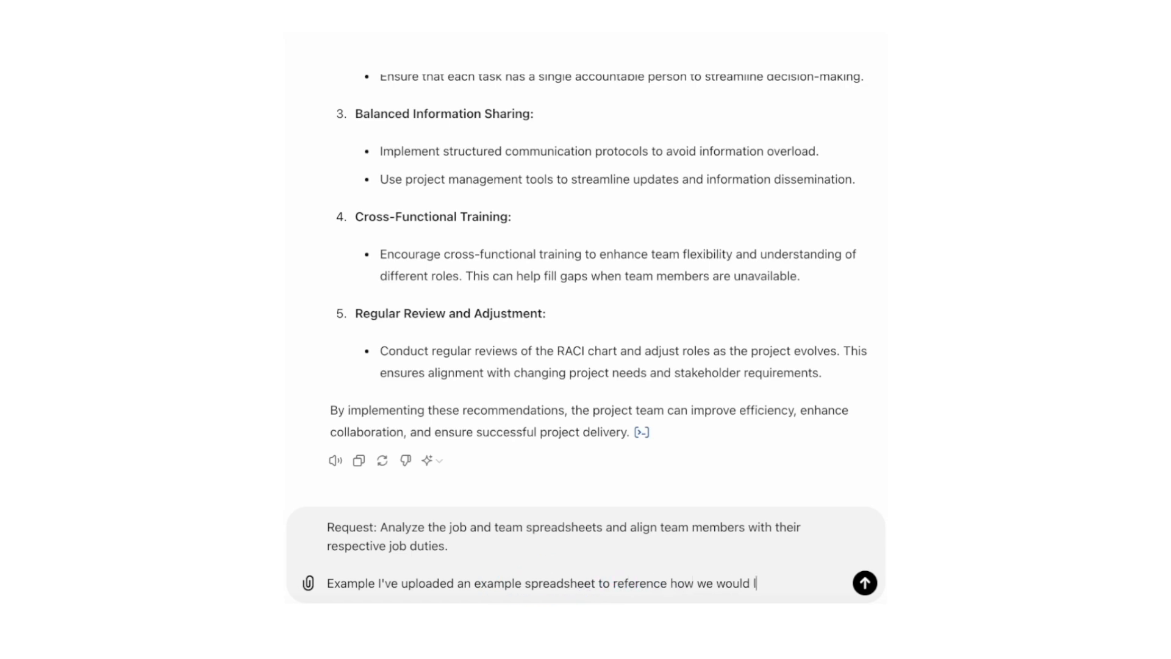
pyautogui.click(307, 584)
pyautogui.write('ike the output to be formatted.')
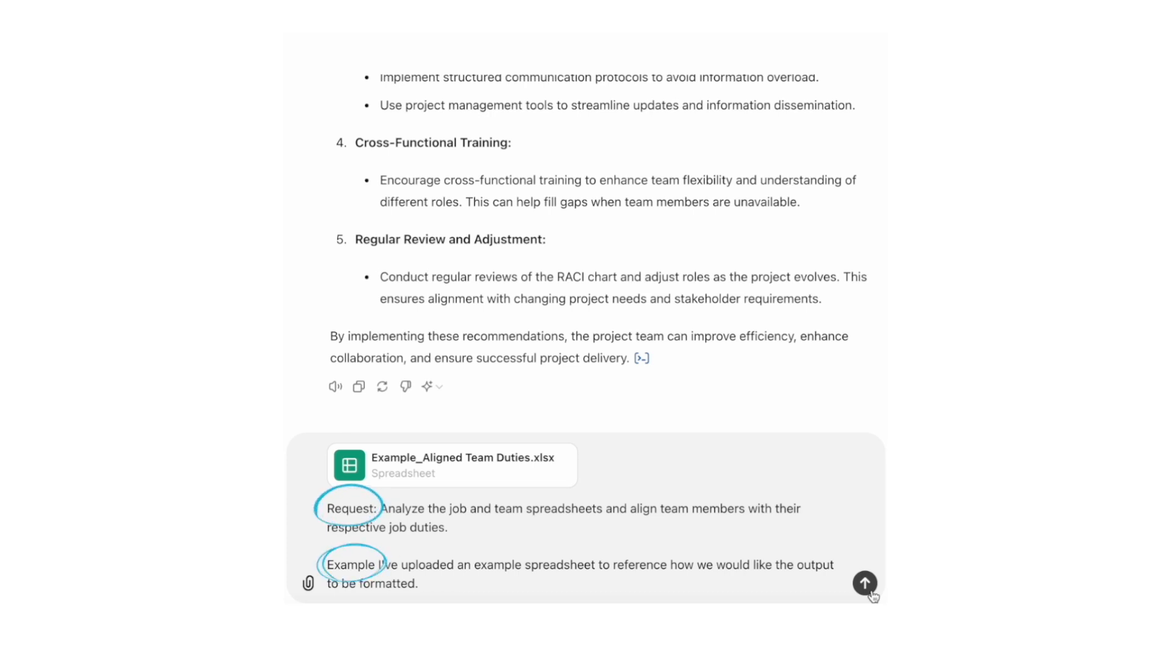
pyautogui.click(864, 583)
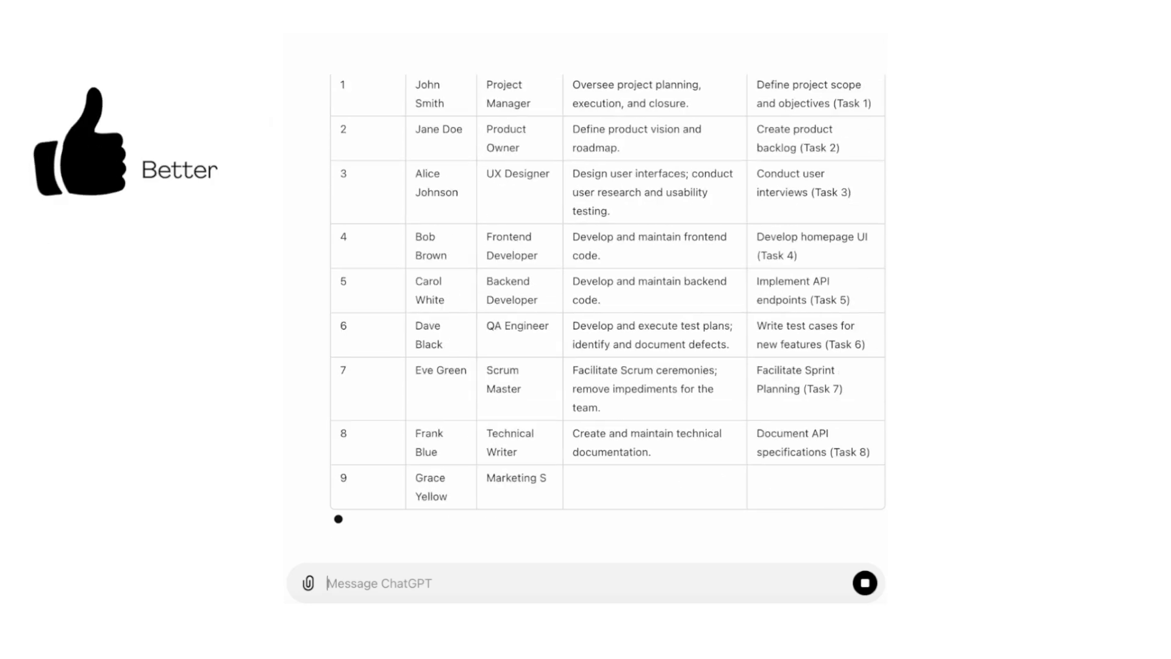
# Step: Review the aligned-duties table to its recommendations and begin a follow-up in the message box
pyautogui.scroll(-3)
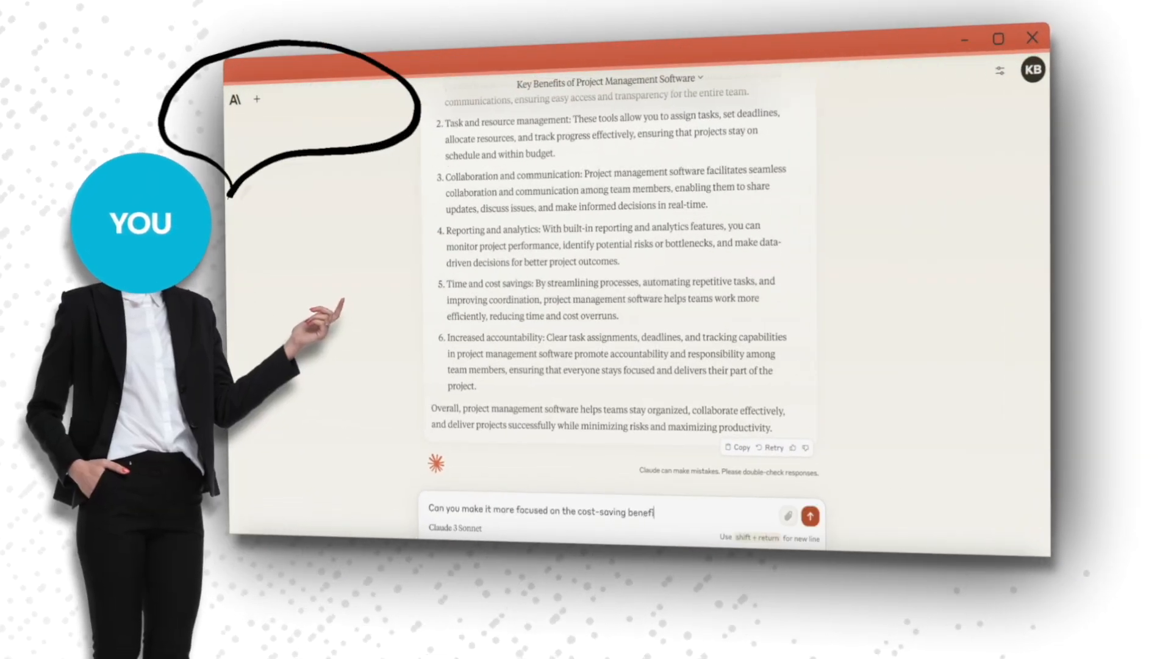
pyautogui.click(810, 516)
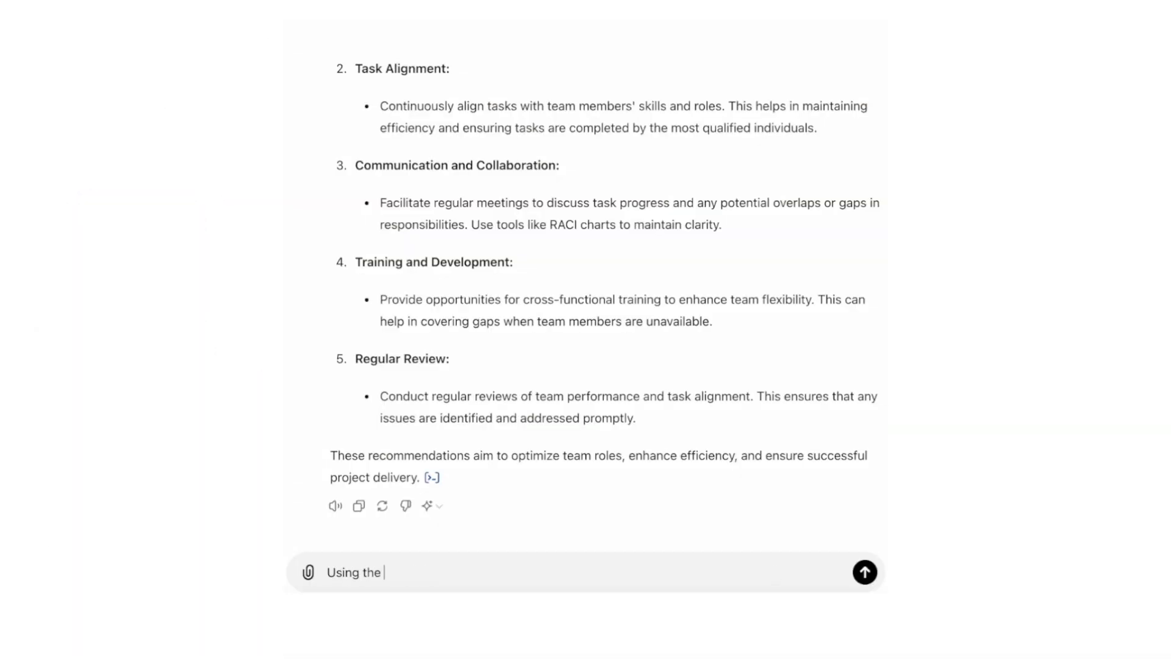
# Step: Send a follow-up asking to summarize each member's key responsibilities from the aligned duties
pyautogui.write('Using the aligned team members and job duties from the previous task, summarize the key responsibilities for each team member.')
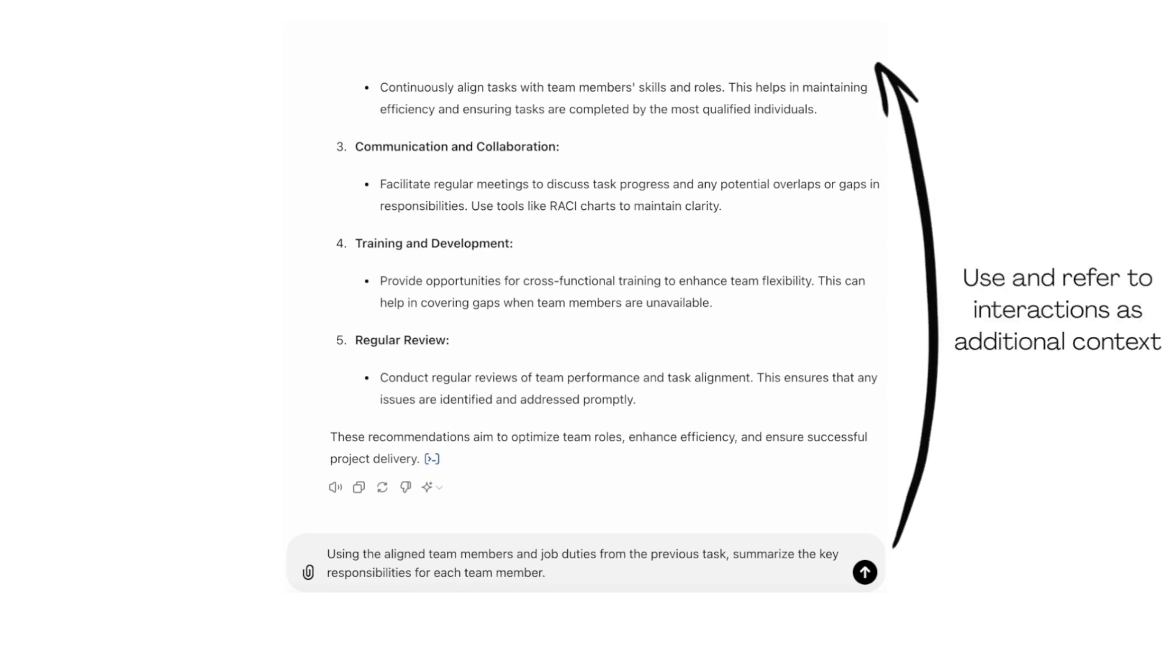
pyautogui.click(864, 571)
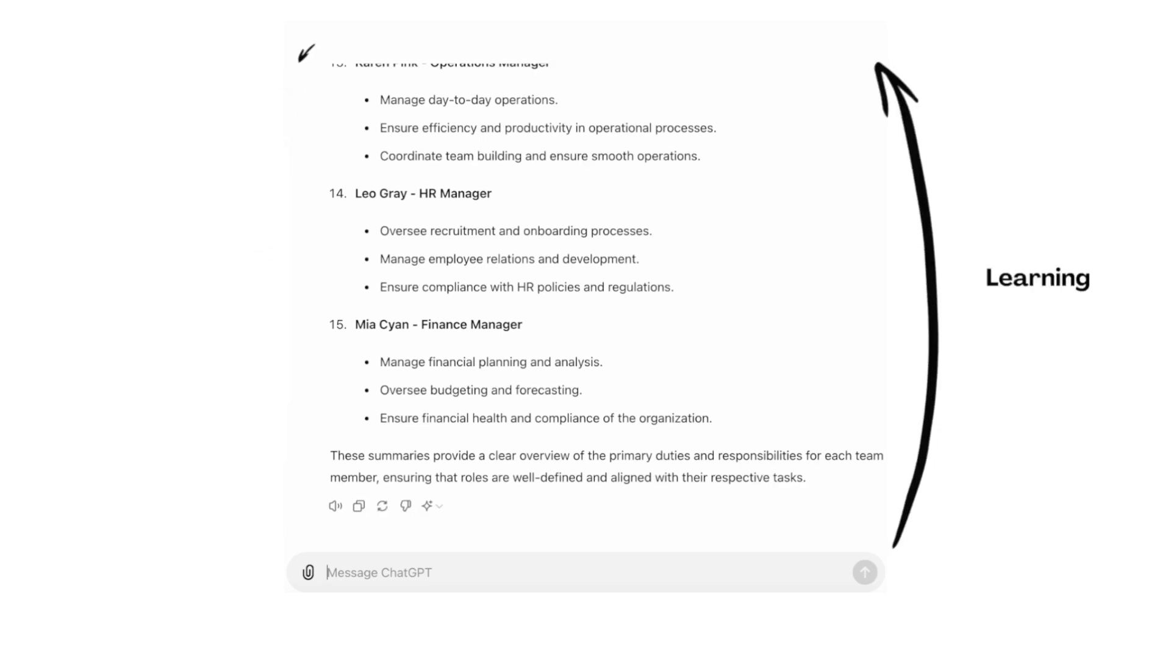